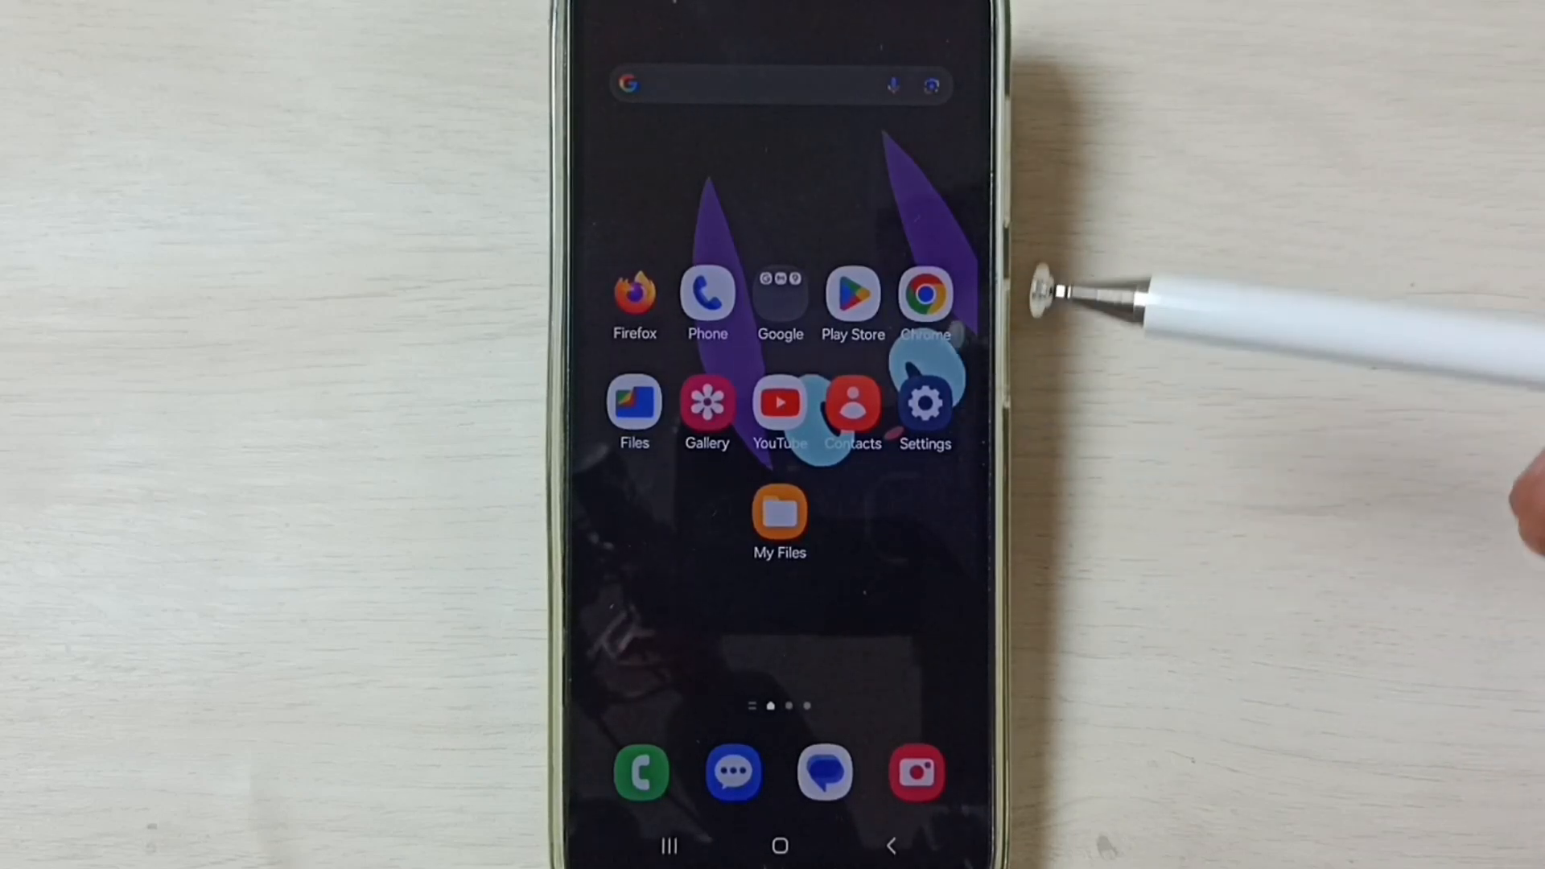
pyautogui.moveTo(975, 404)
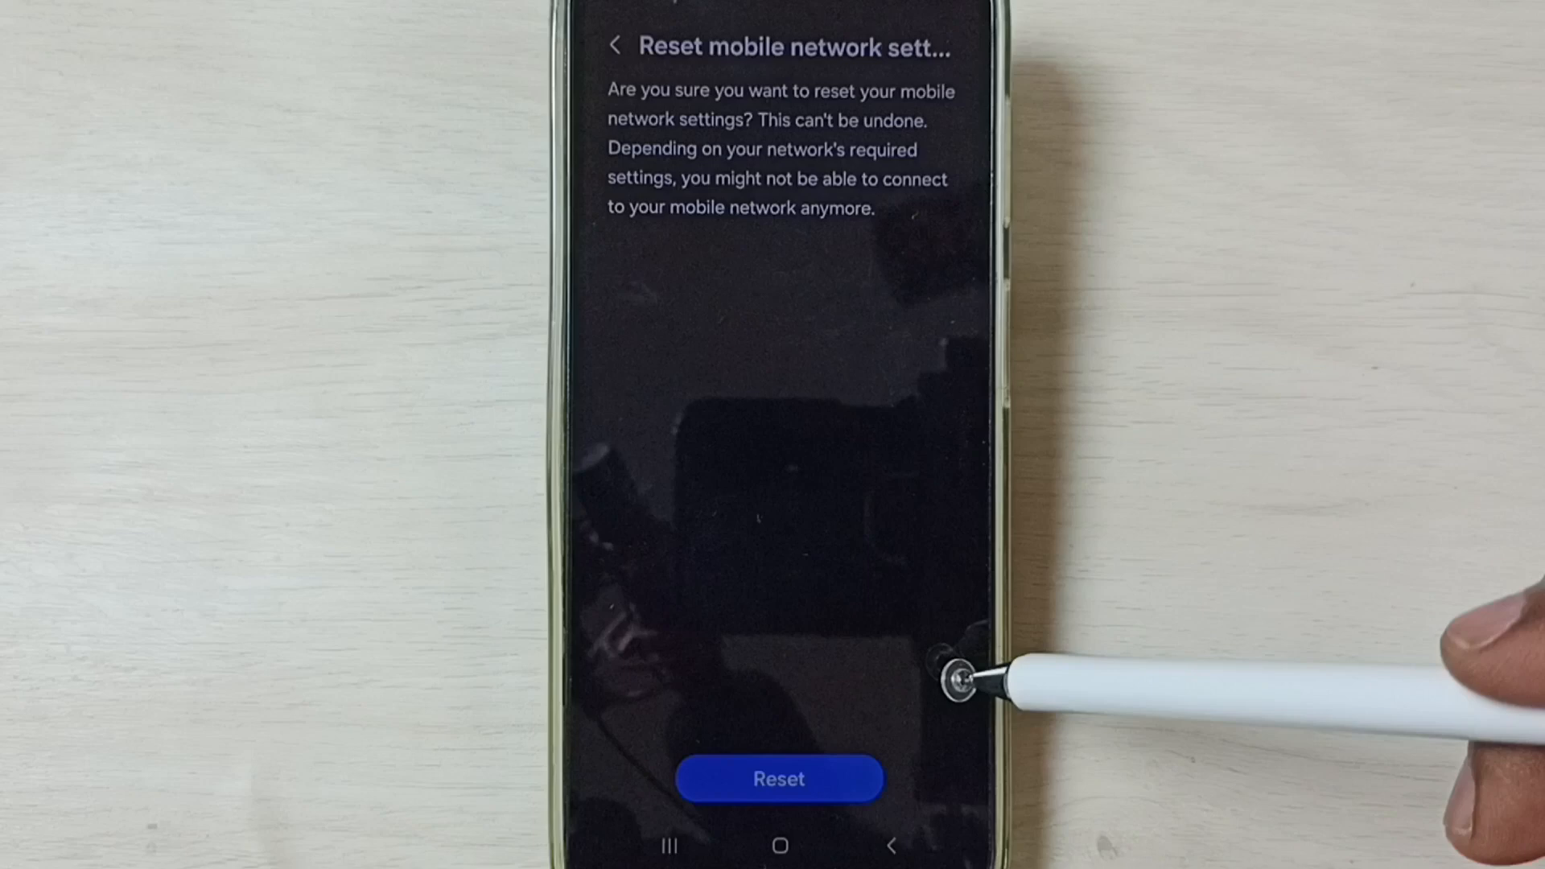
pyautogui.moveTo(956, 680)
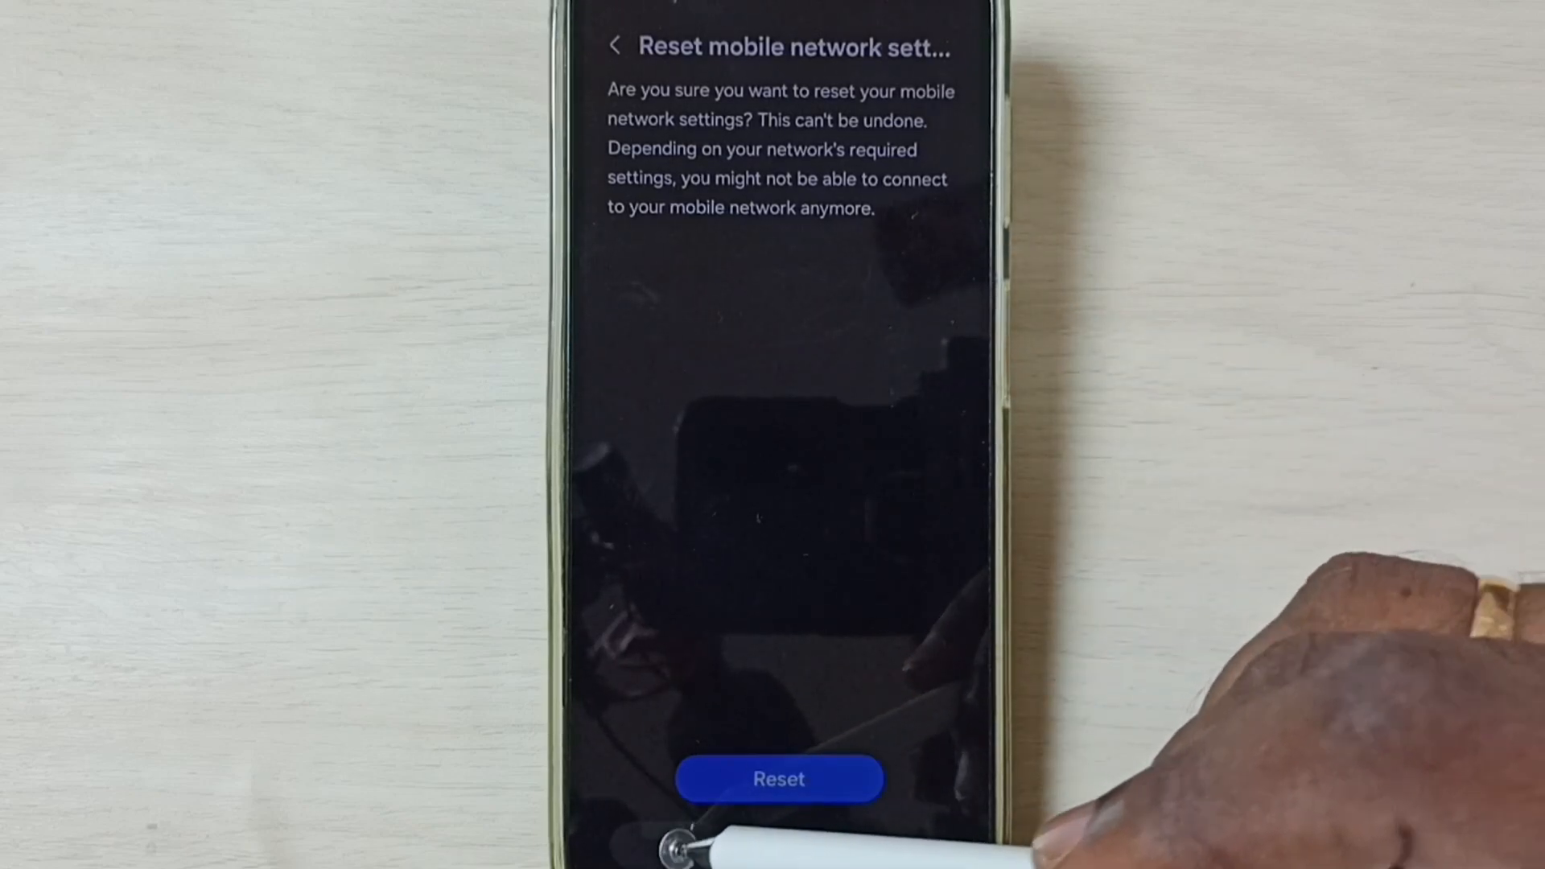
# Step: Leave the reset confirmation and return to the home screen
pyautogui.click(778, 779)
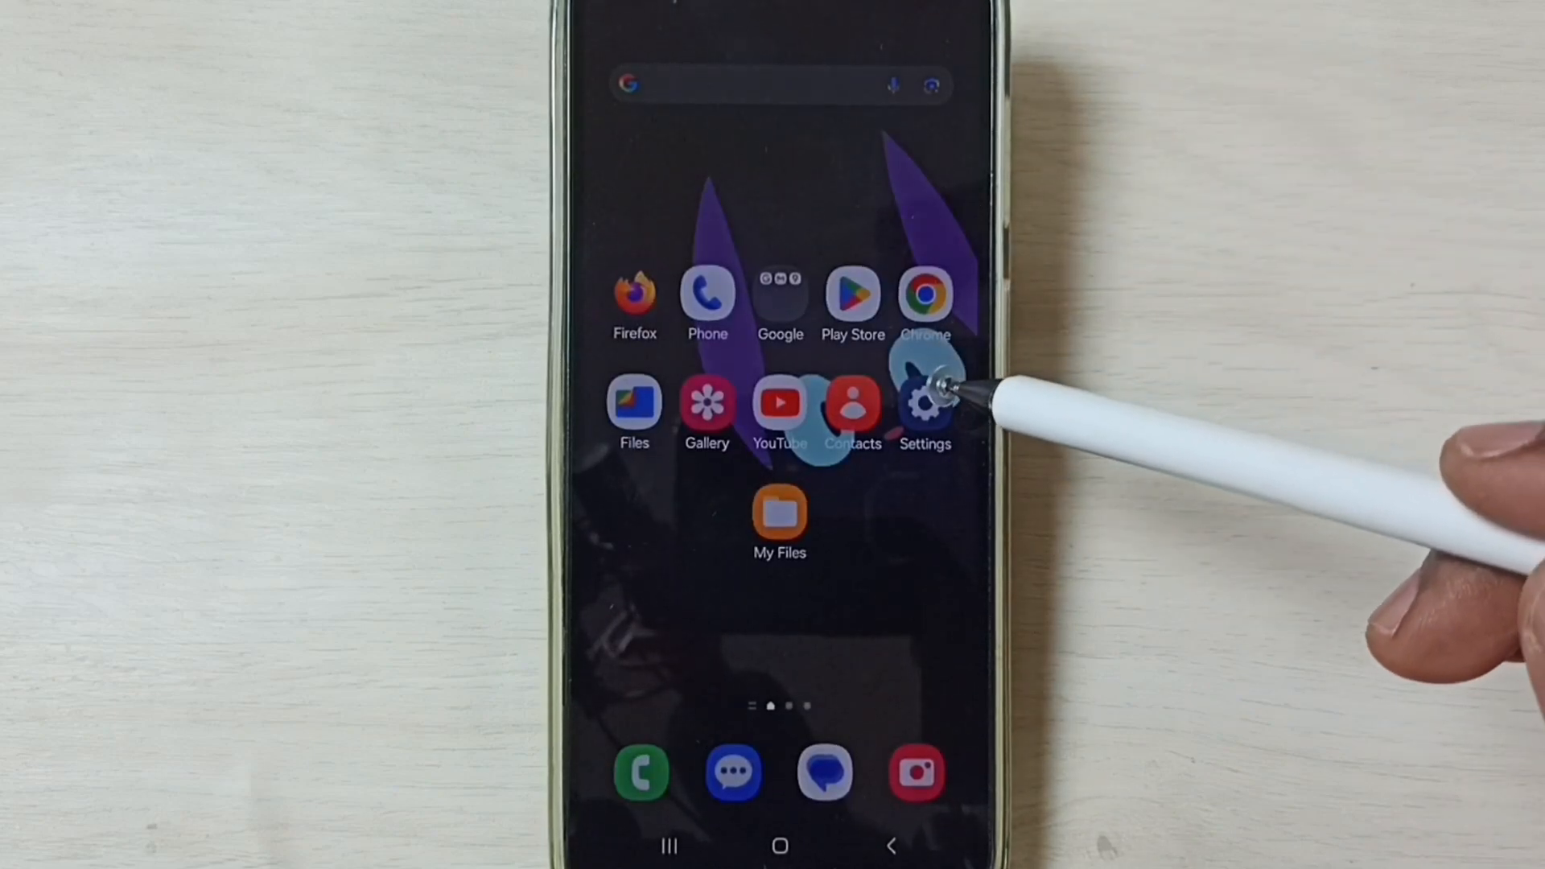
# Step: Reach the Mobile networks page via Settings > Connections
pyautogui.click(925, 402)
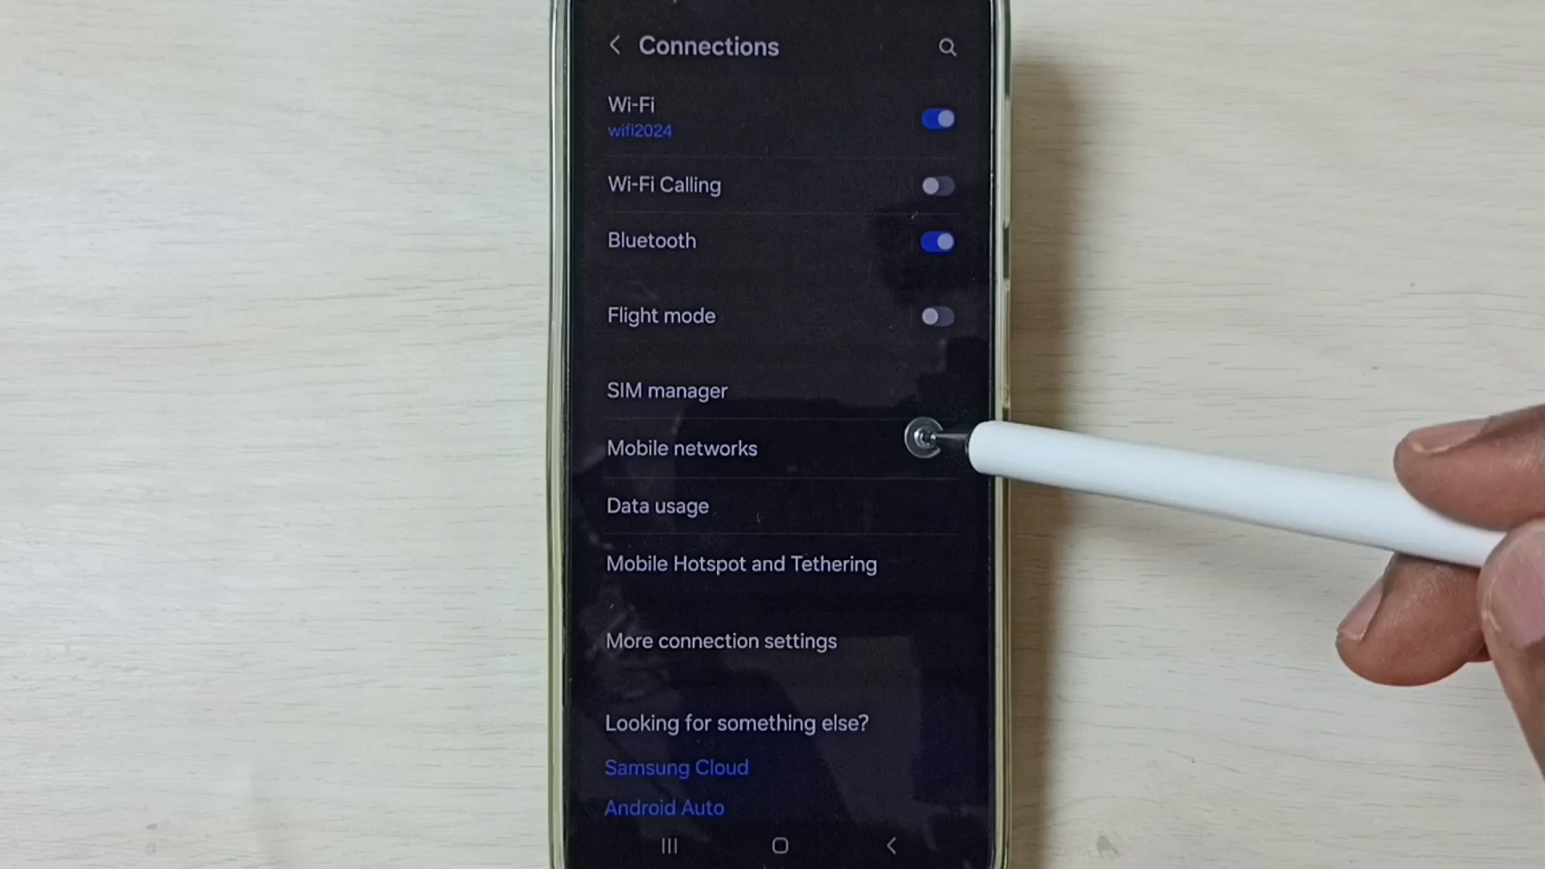
pyautogui.click(681, 448)
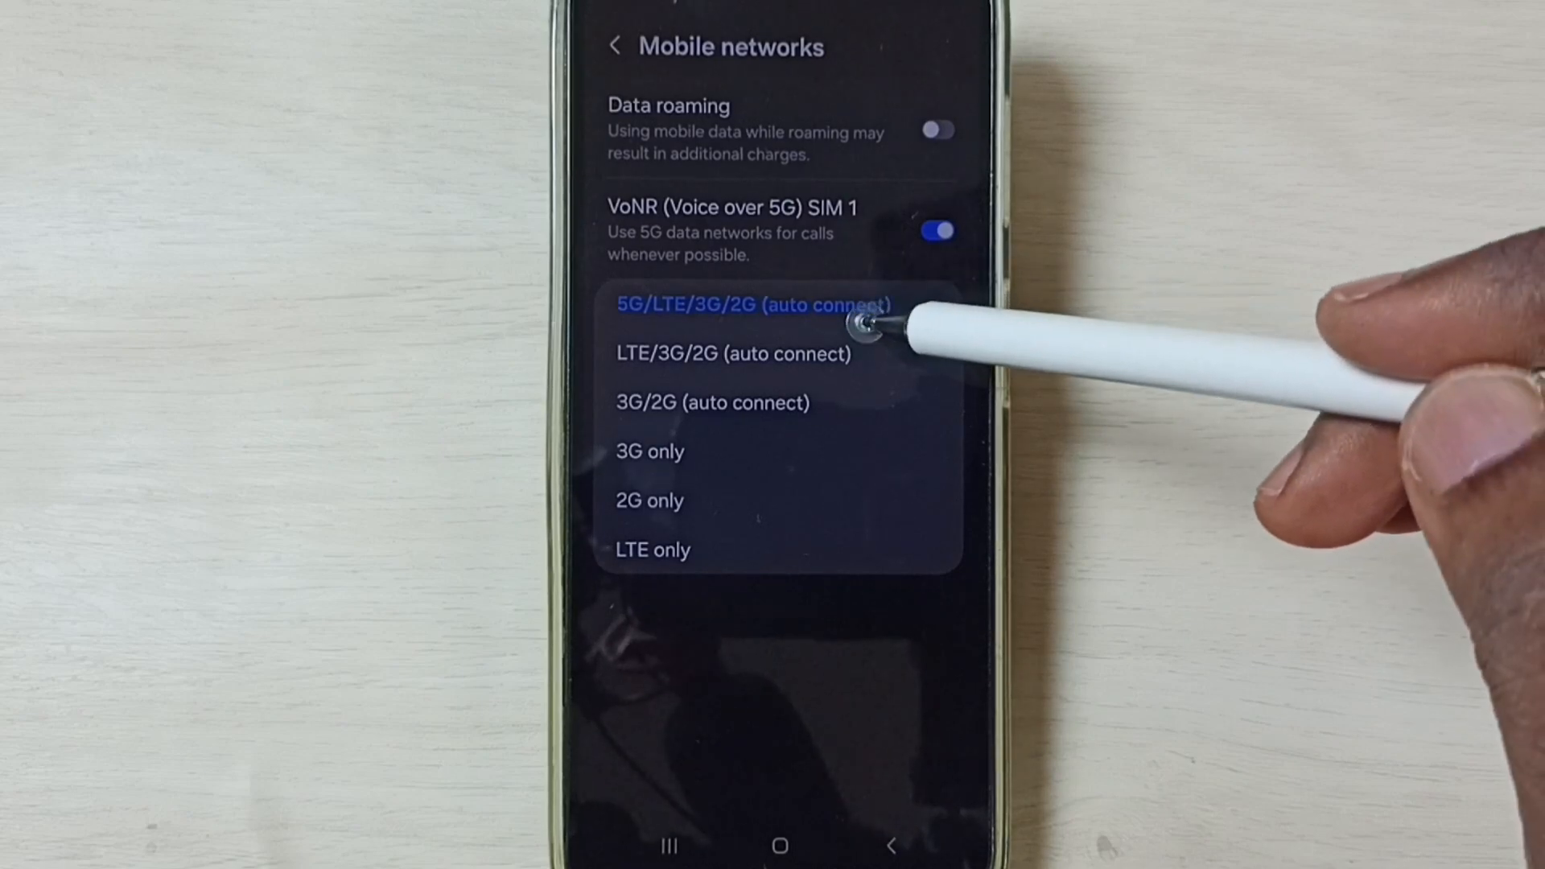
# Step: Choose 5G/LTE/3G/2G (auto connect), keep VoNR on, enable Data roaming, and return to Connections
pyautogui.click(753, 303)
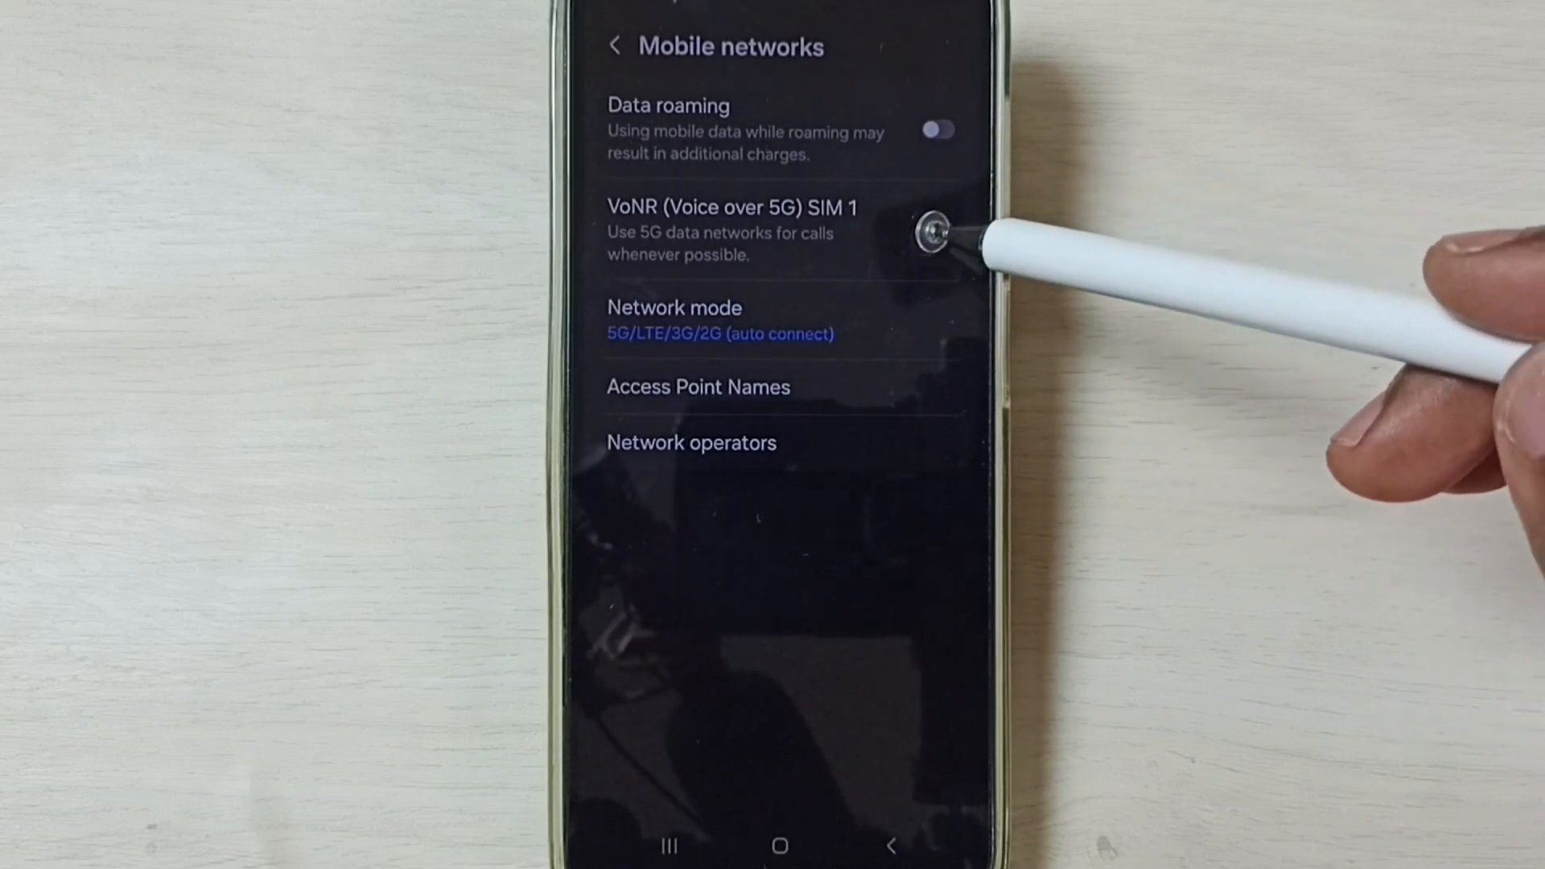
pyautogui.click(934, 229)
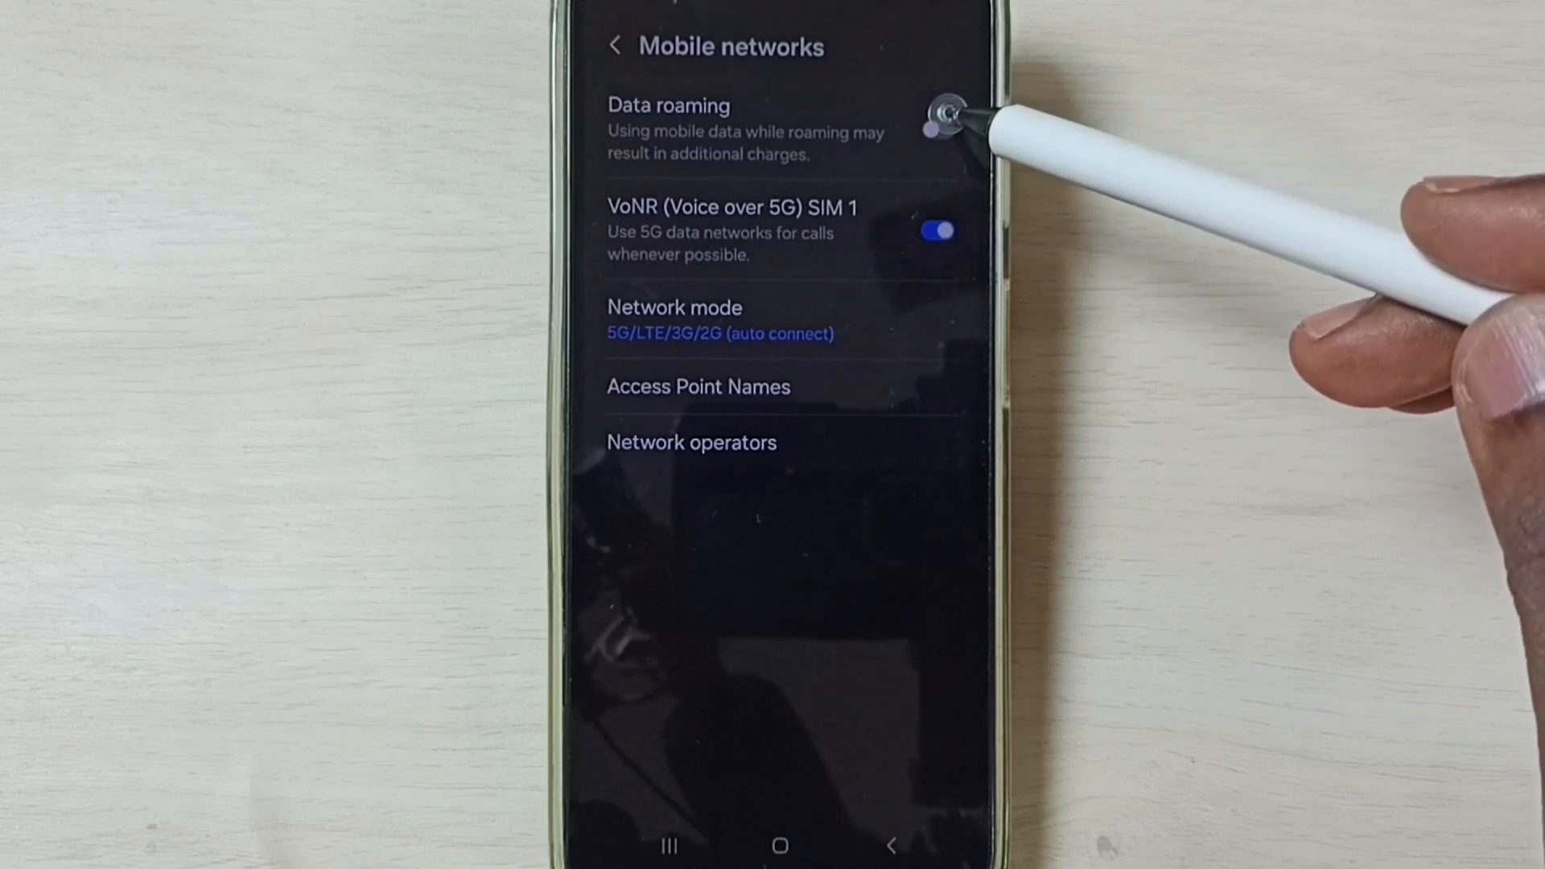
pyautogui.click(936, 130)
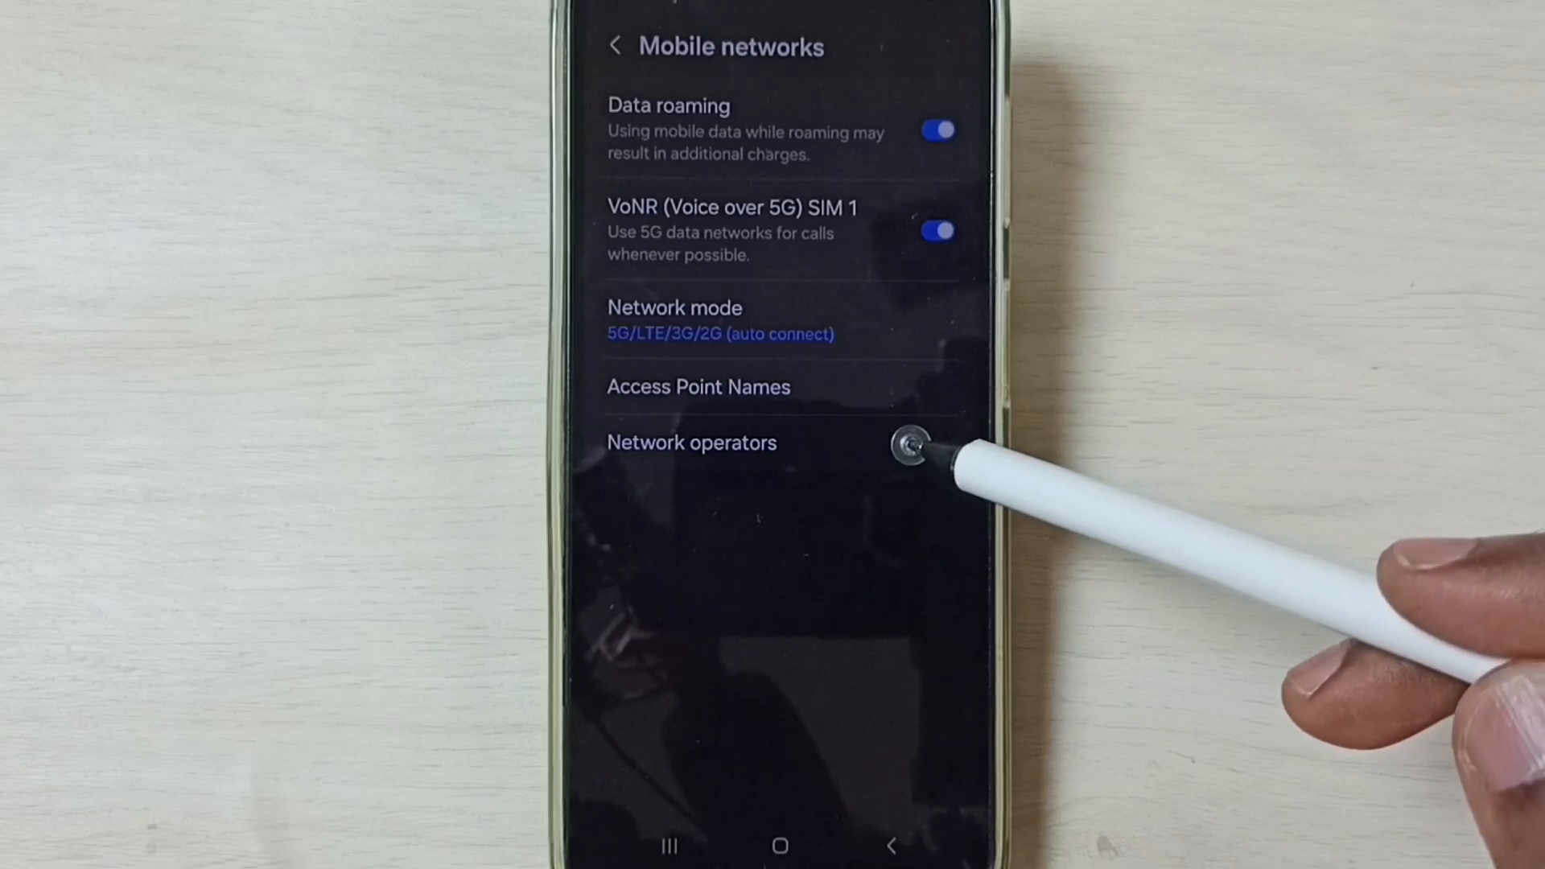
pyautogui.click(692, 443)
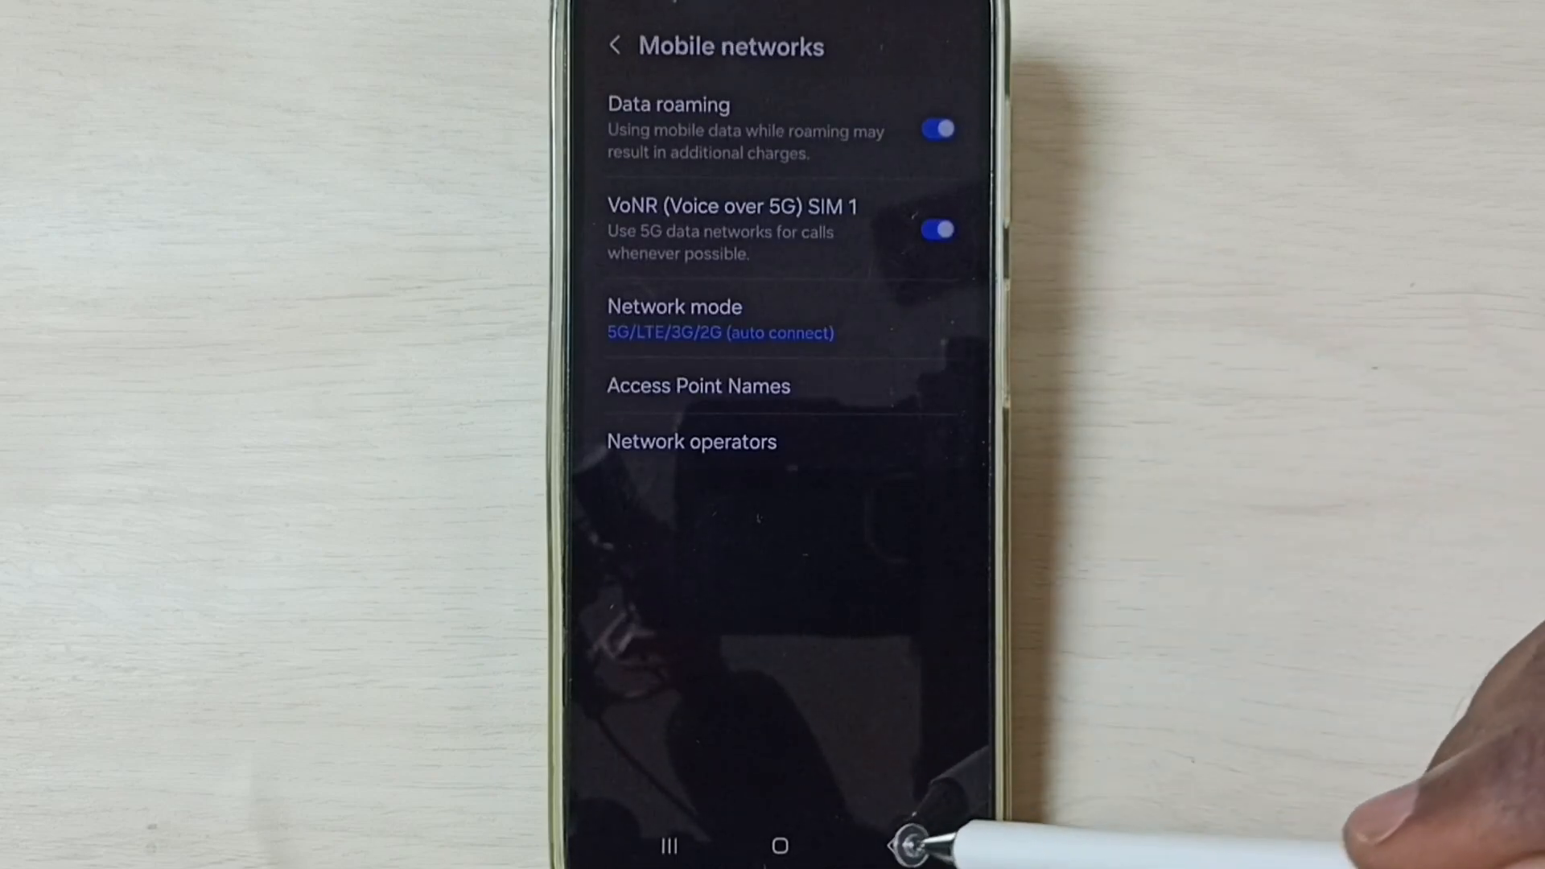
pyautogui.click(615, 45)
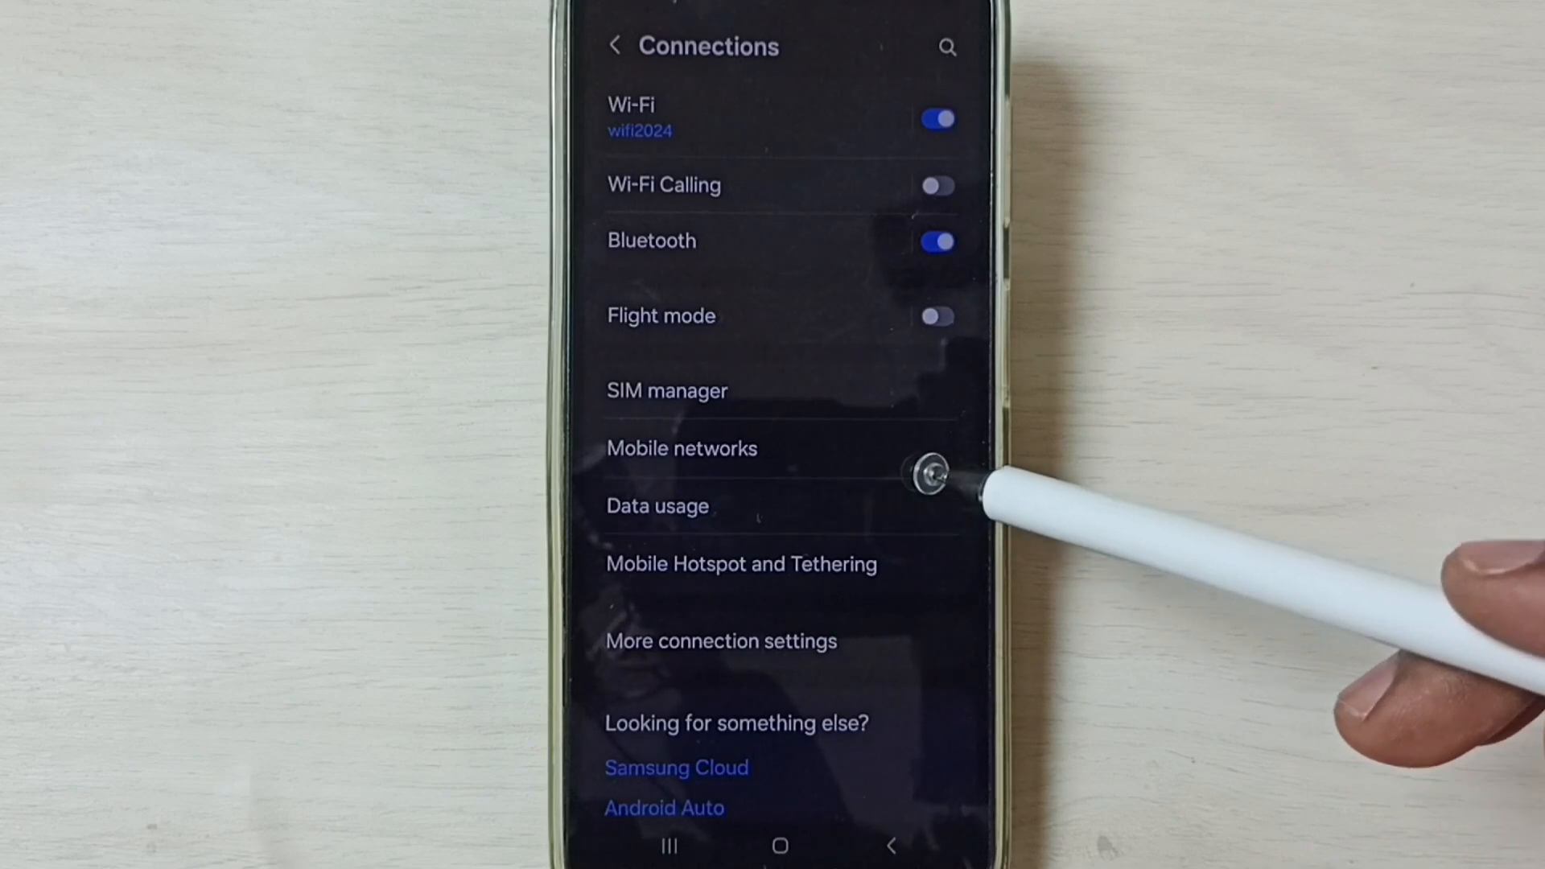
# Step: Switch Mobile data on from the Data usage page
pyautogui.click(657, 506)
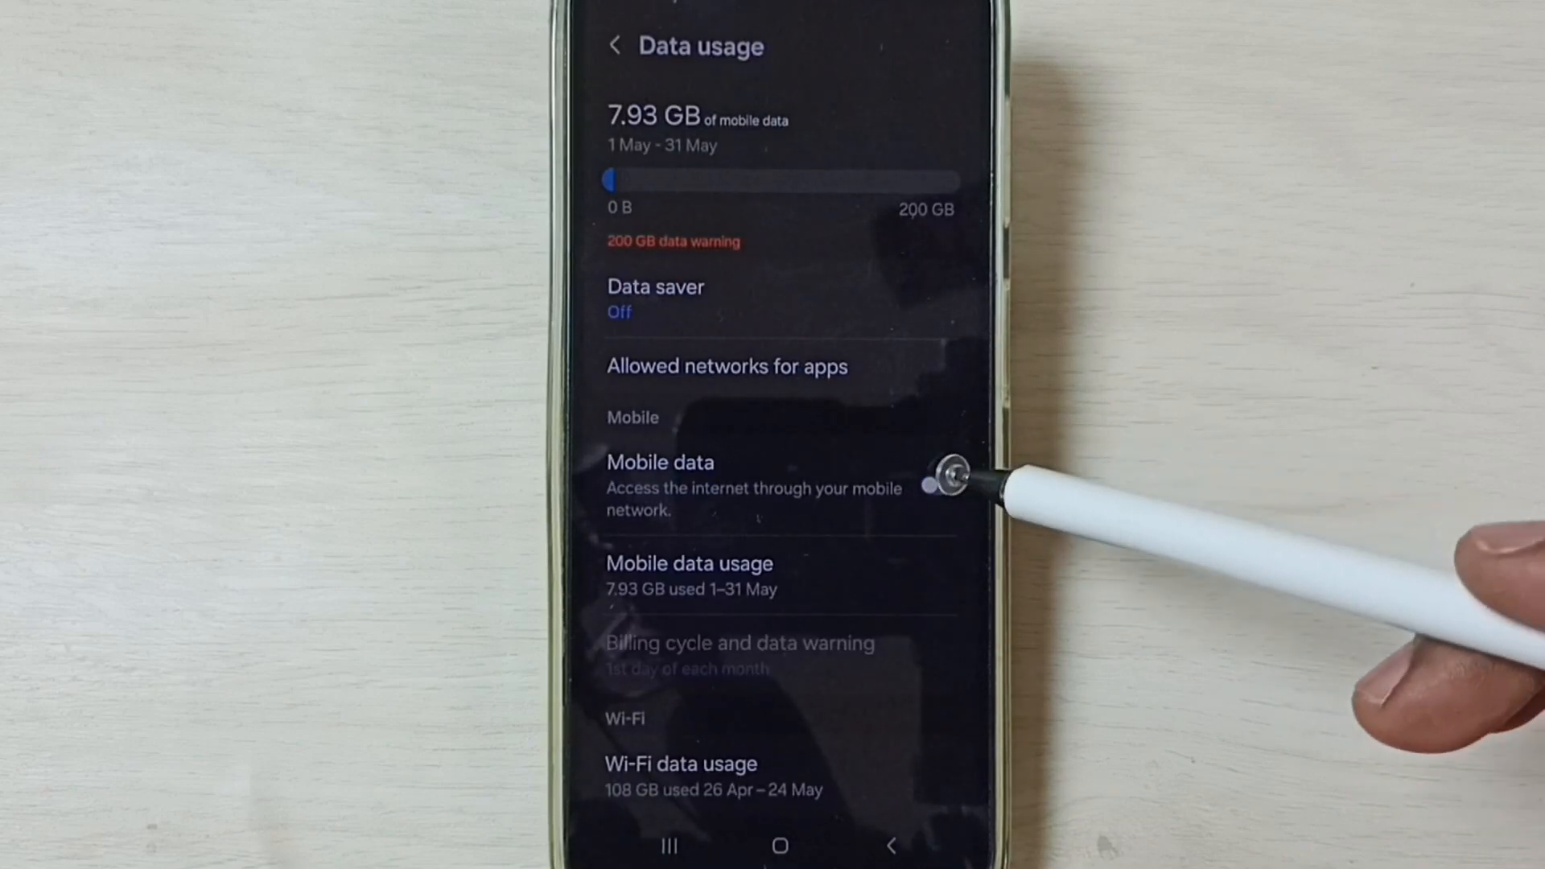
pyautogui.click(937, 486)
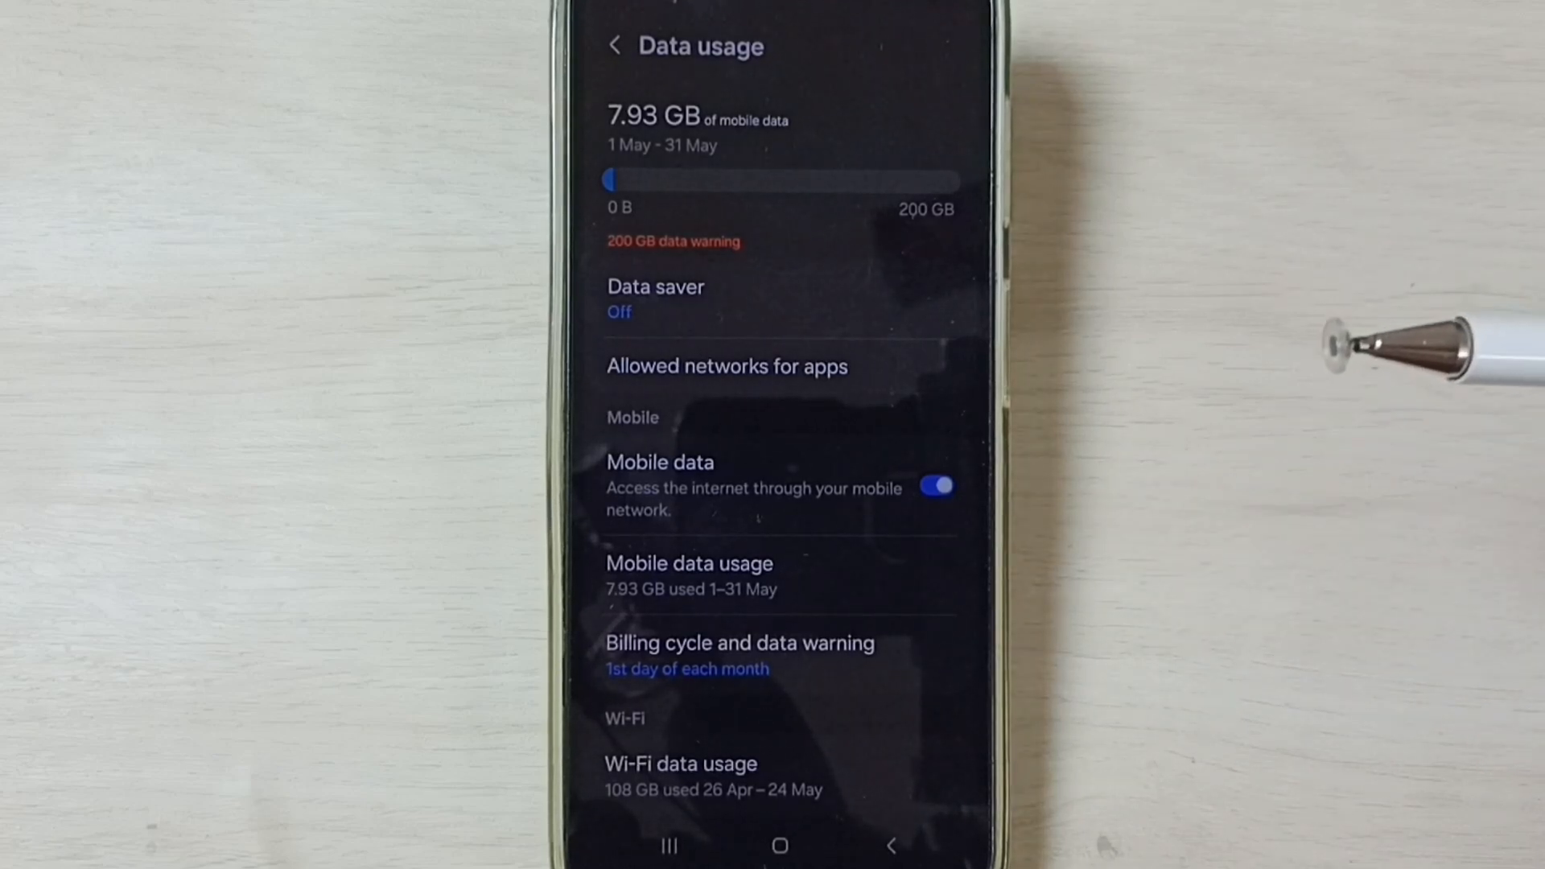
pyautogui.moveTo(1380, 364)
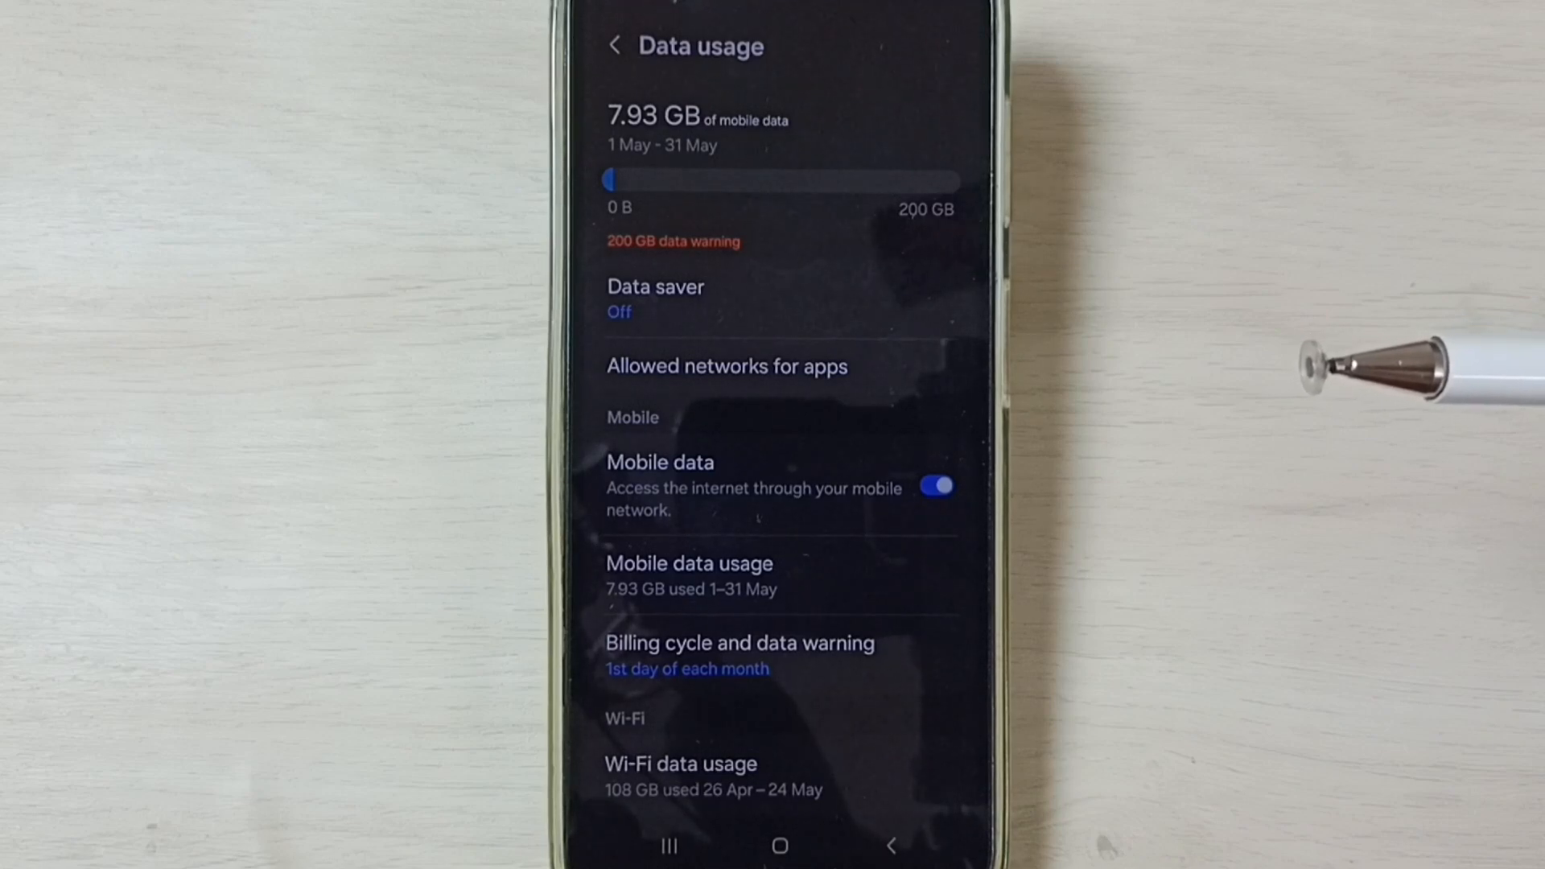